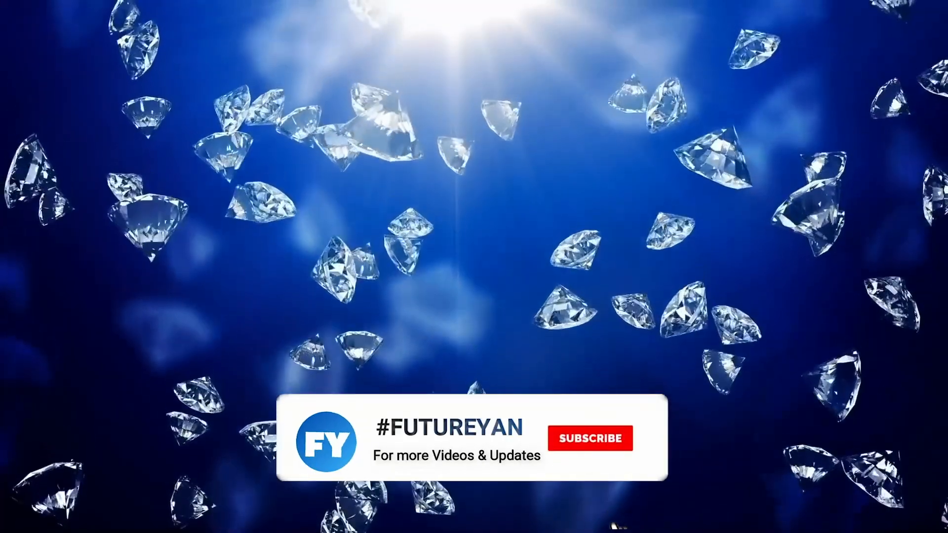
{"action": "left_click", "coordinate": [589, 438]}
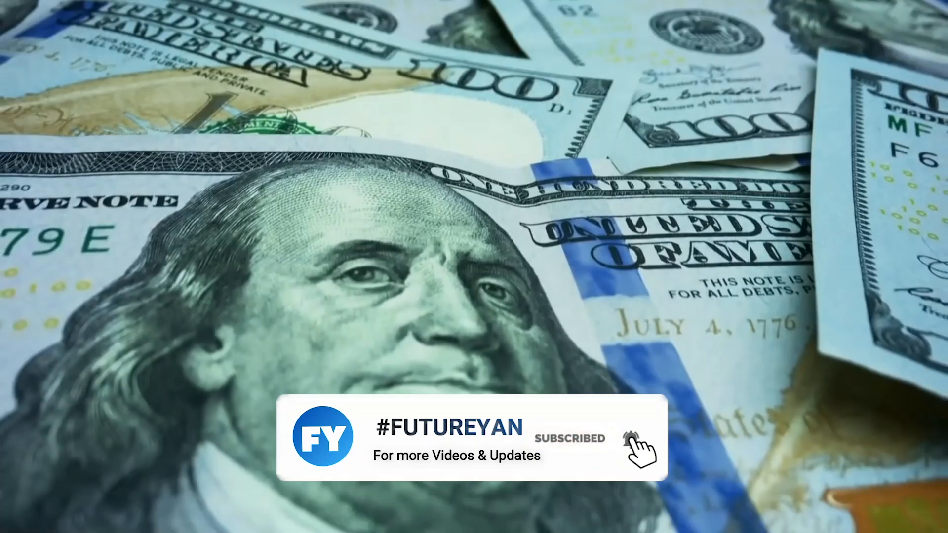